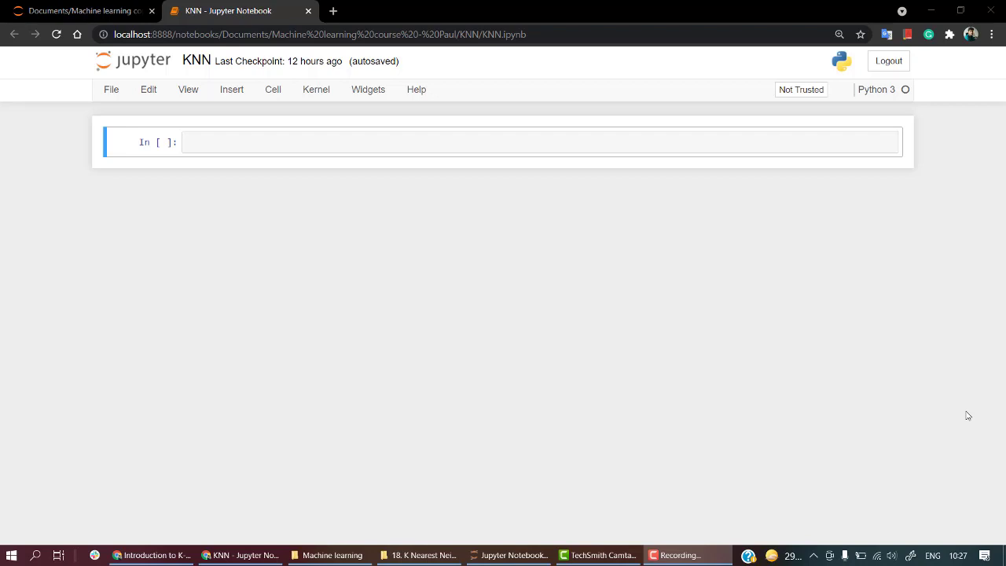
mouse_move(412, 157)
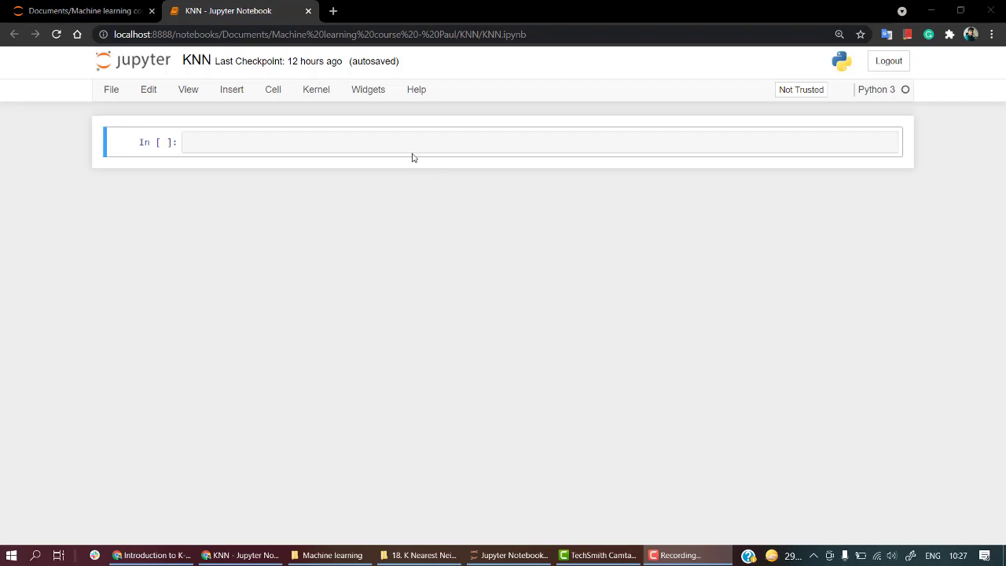
Enter the heading comment '# importing the needed Libraries' in the first notebook cell.
left_click(408, 142)
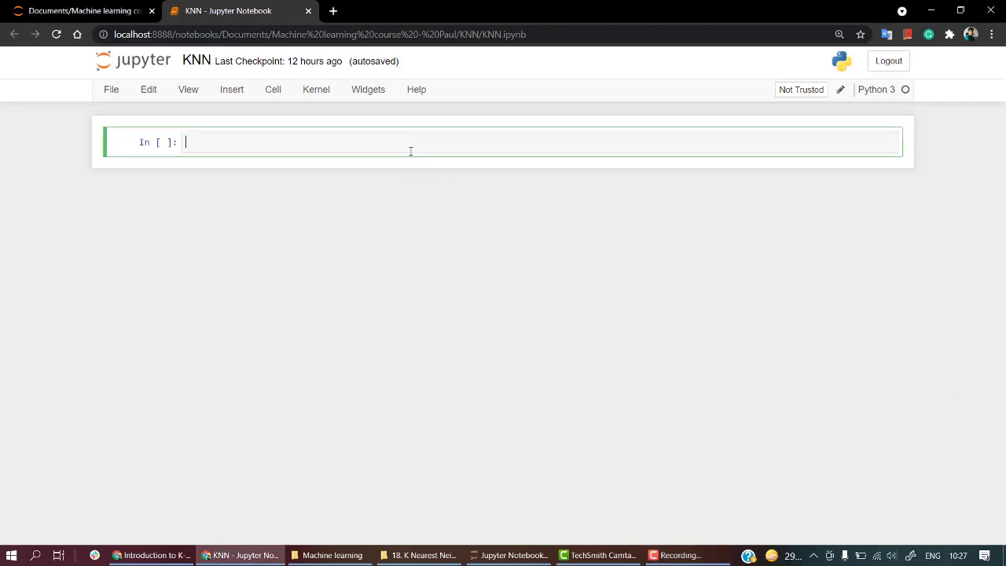
type("# i")
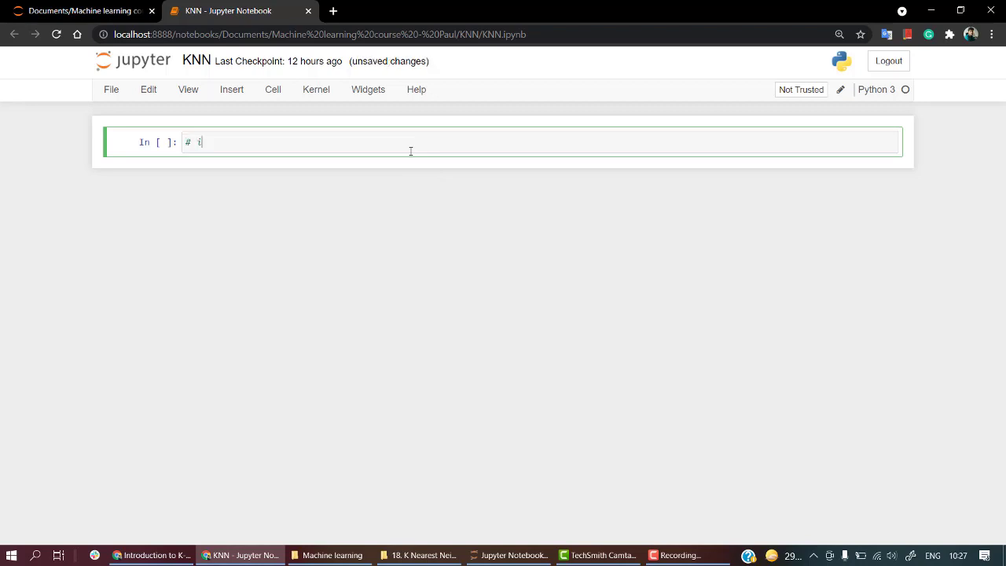
type("mport")
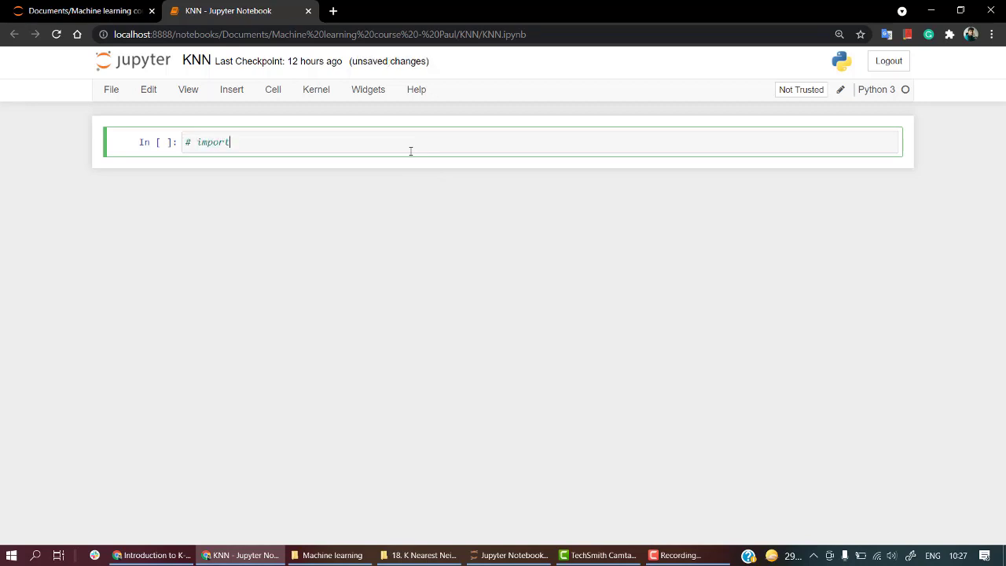
type("ing the")
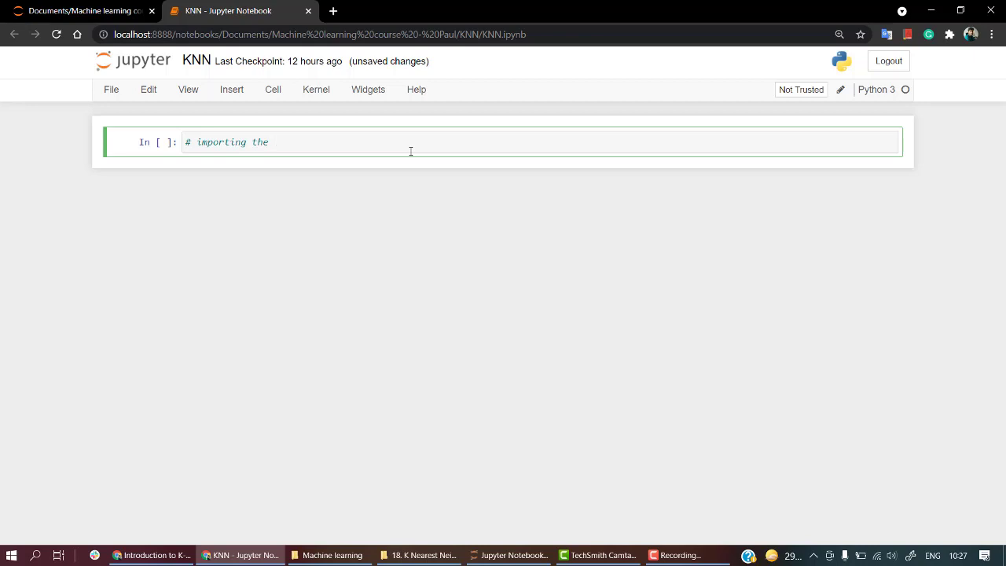
type("needed Li")
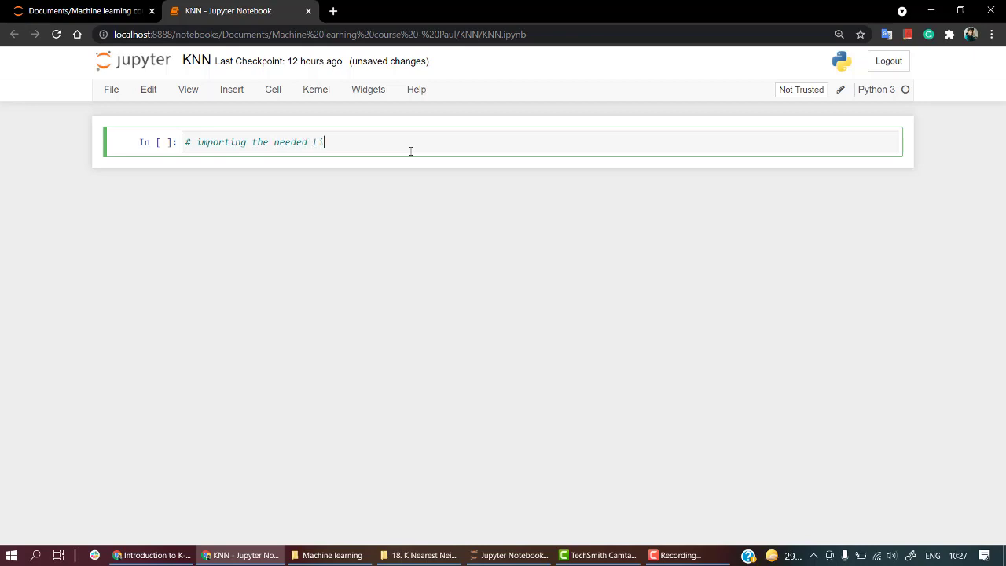
type("braries")
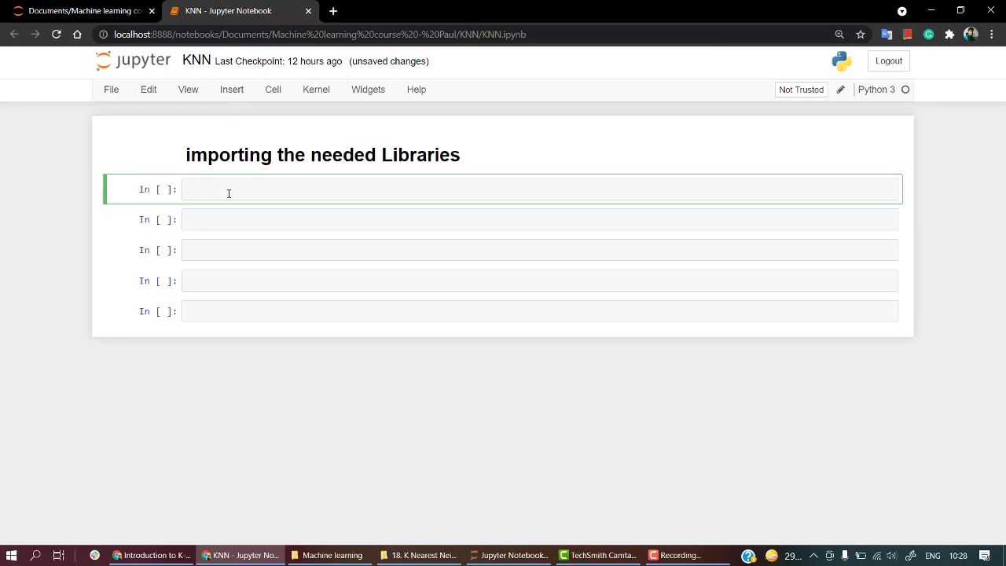
Import pandas as pd, seaborn as sns, matplotlib.pyplot and numpy as np.
type("import")
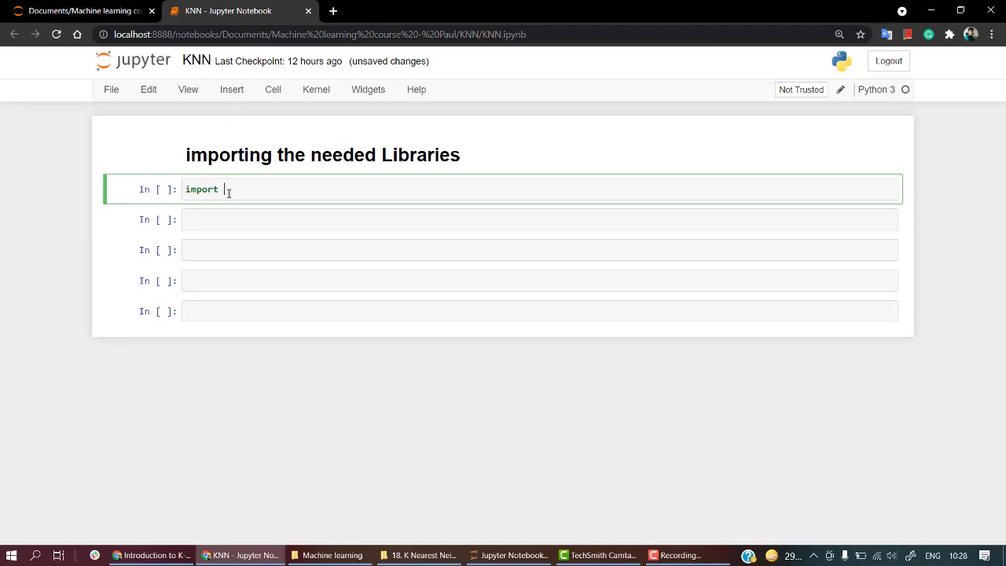
type("pandas as")
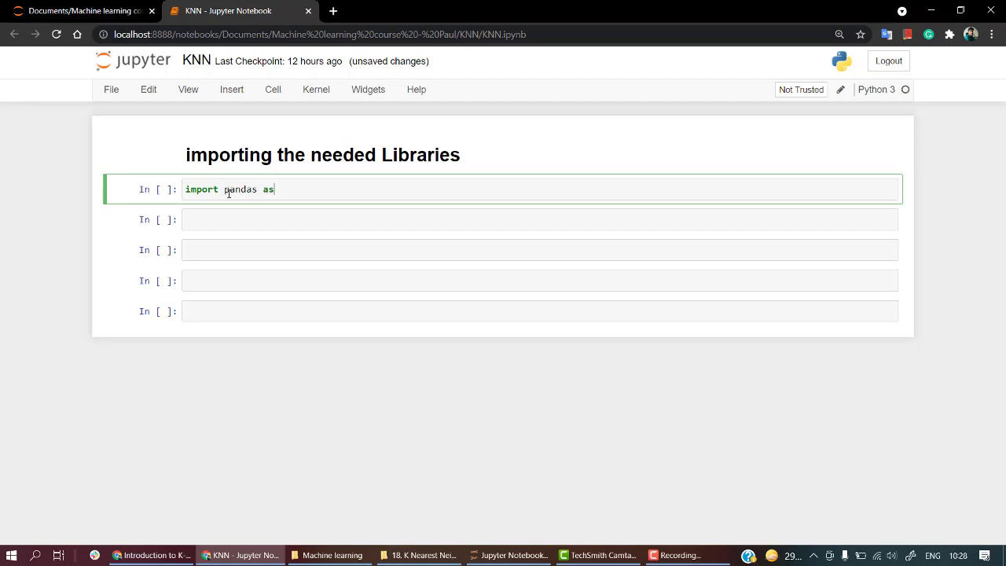
type("pd")
type("import seas")
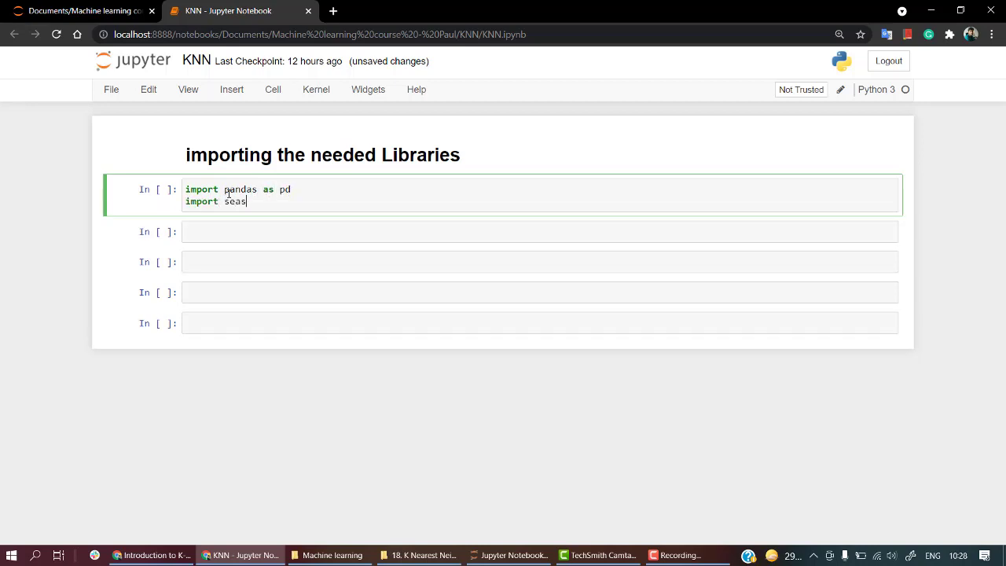
type("born as sns")
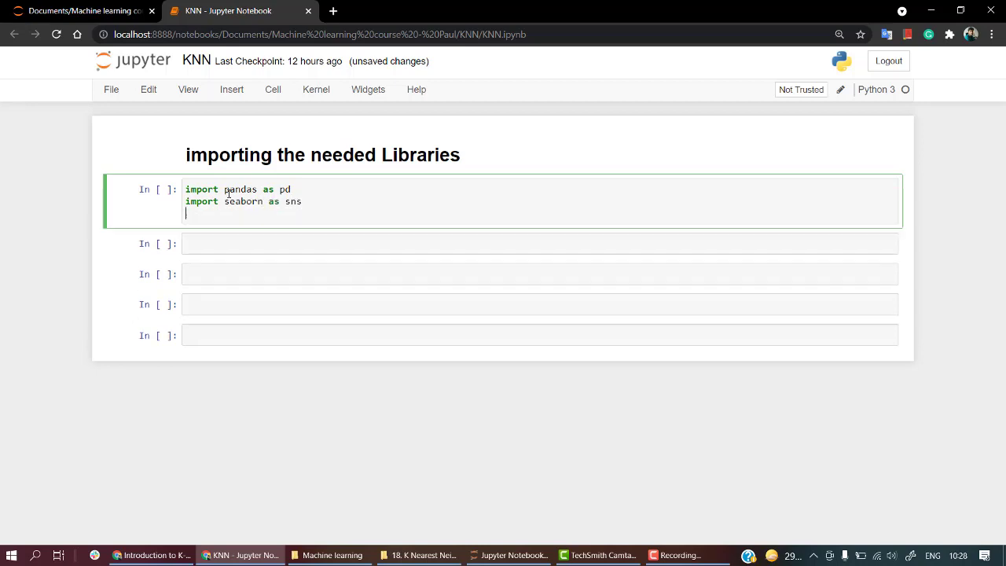
type("import matplotl")
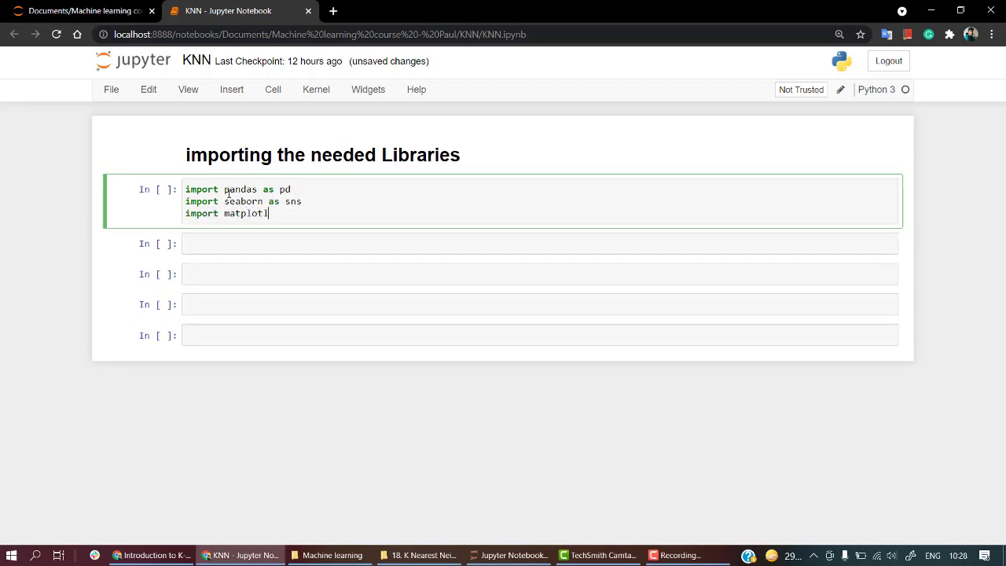
type("ib.pyplot as pl")
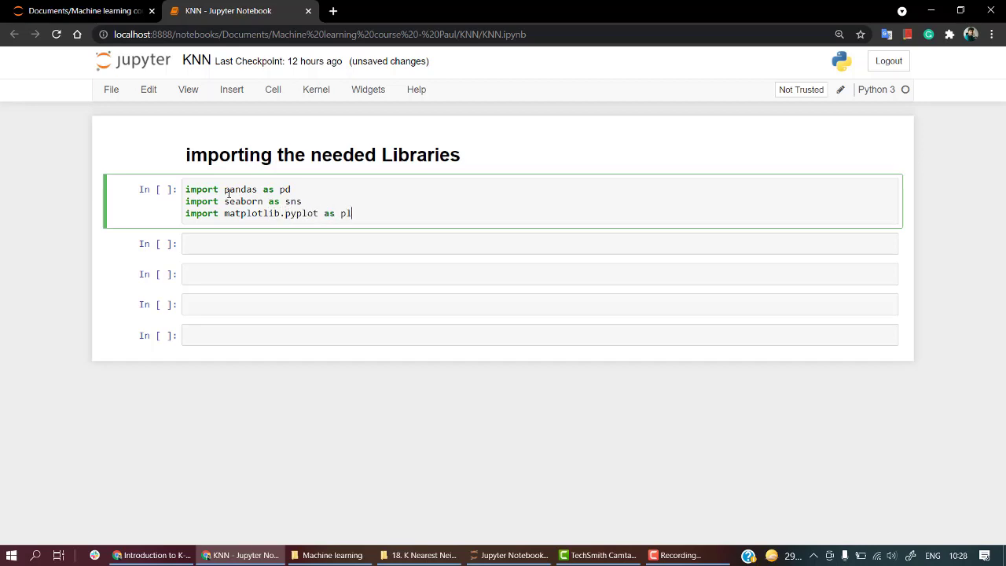
type("t")
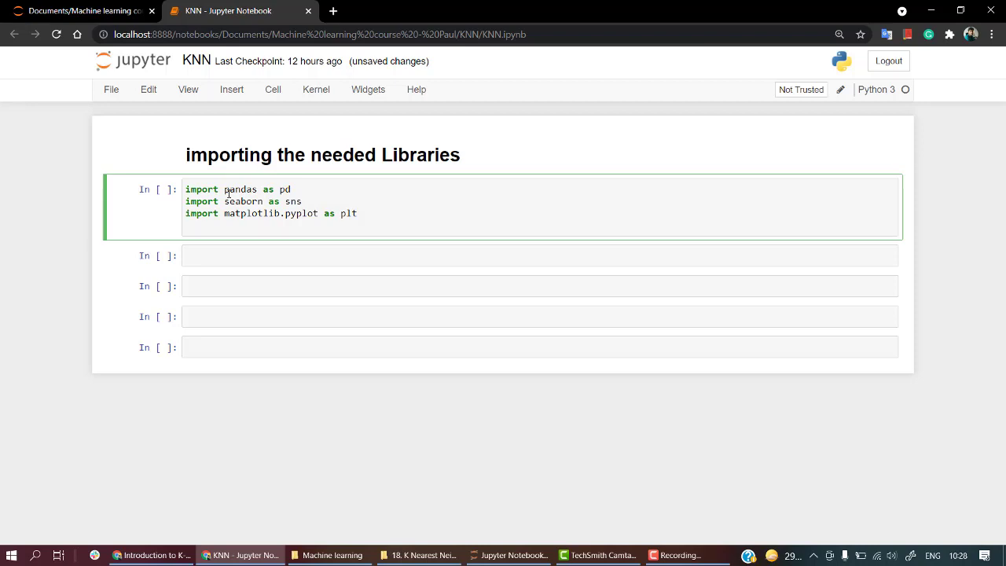
type("i")
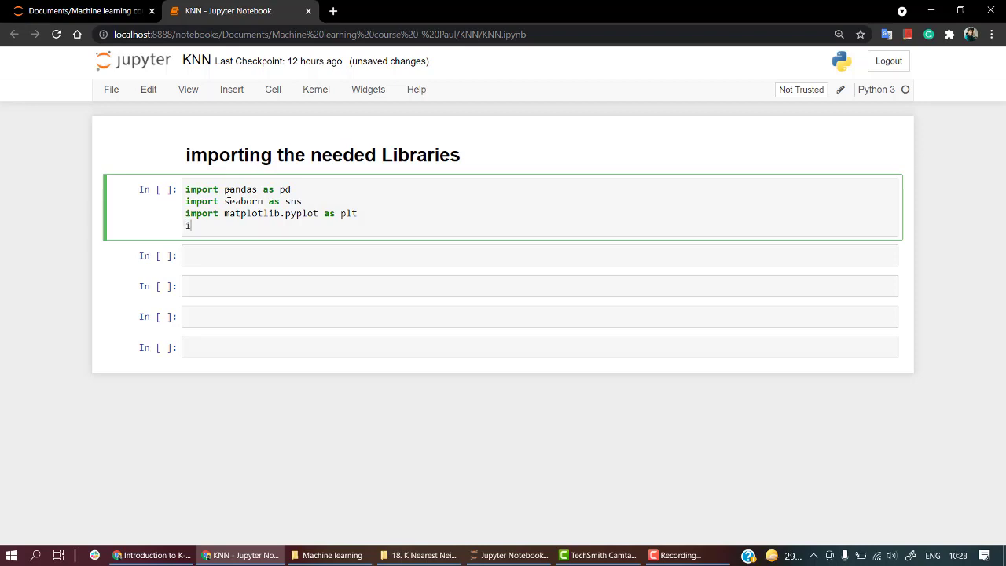
type("mport nump")
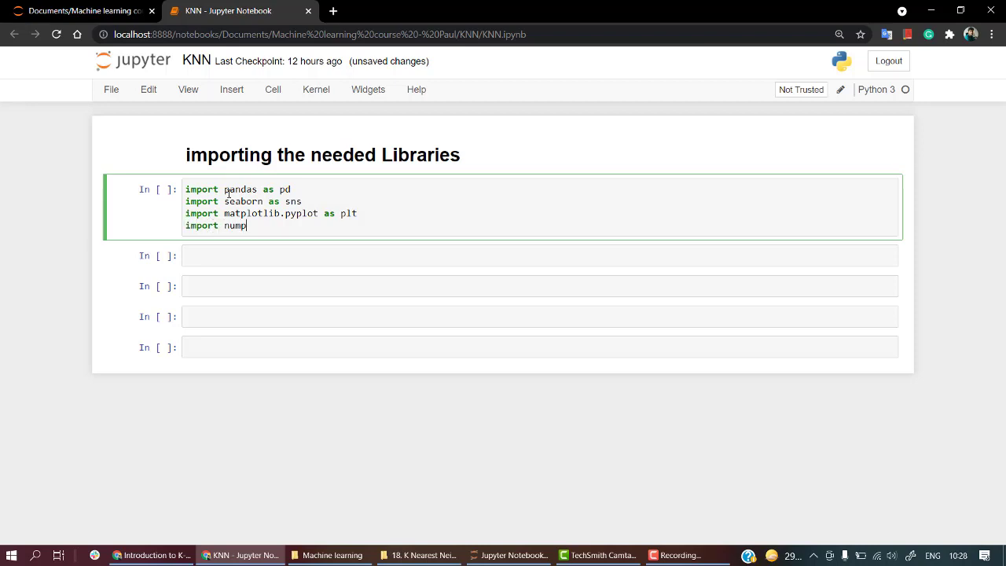
type("y as np")
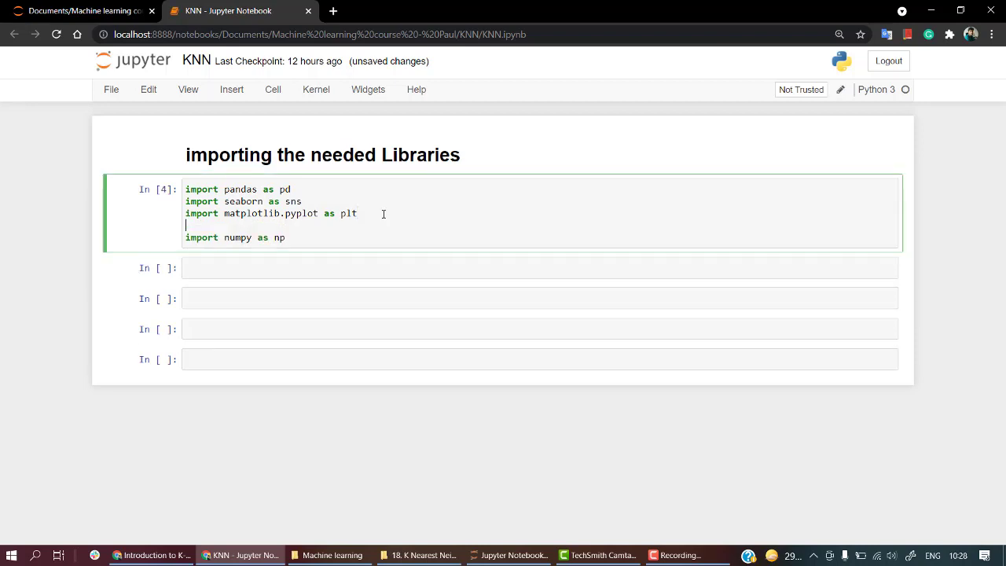
Add %matplotlib inline and run the imports cell.
type("%matpl")
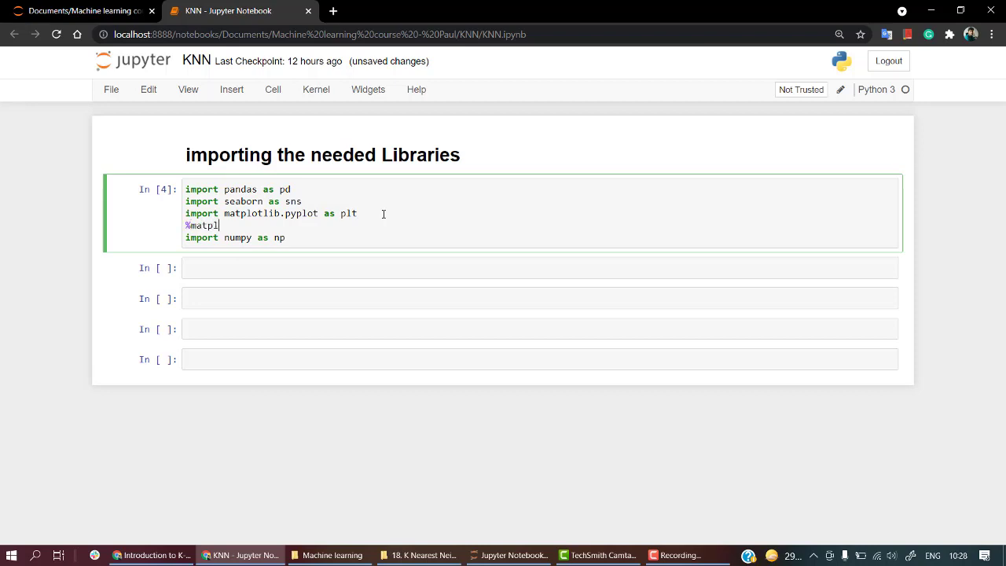
type("otlib")
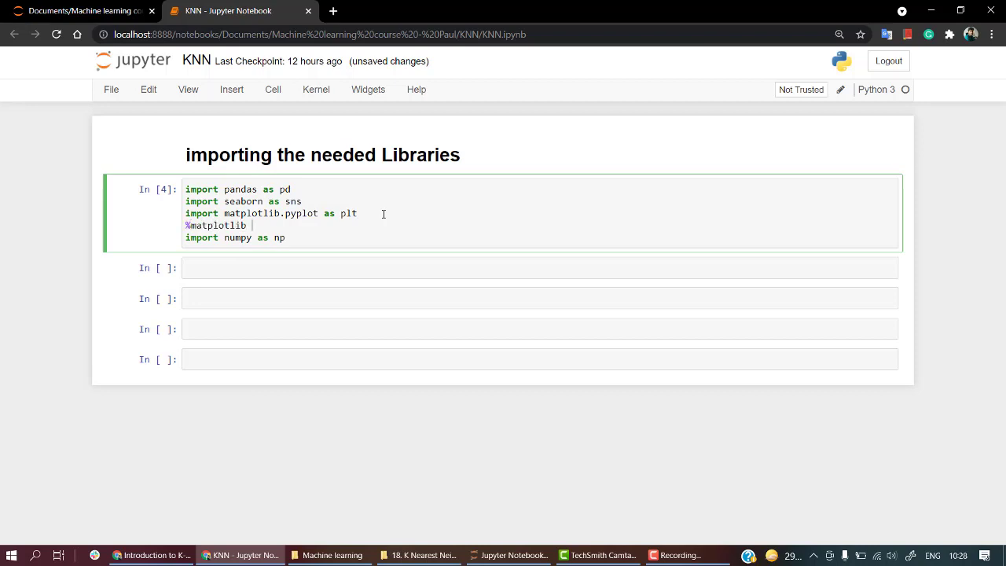
type("inline")
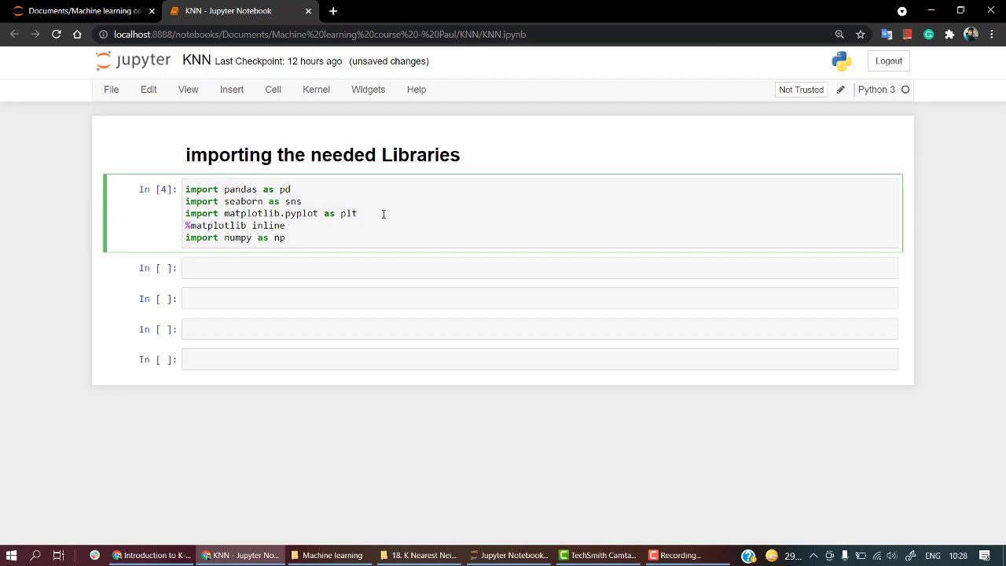
key("shift+Return")
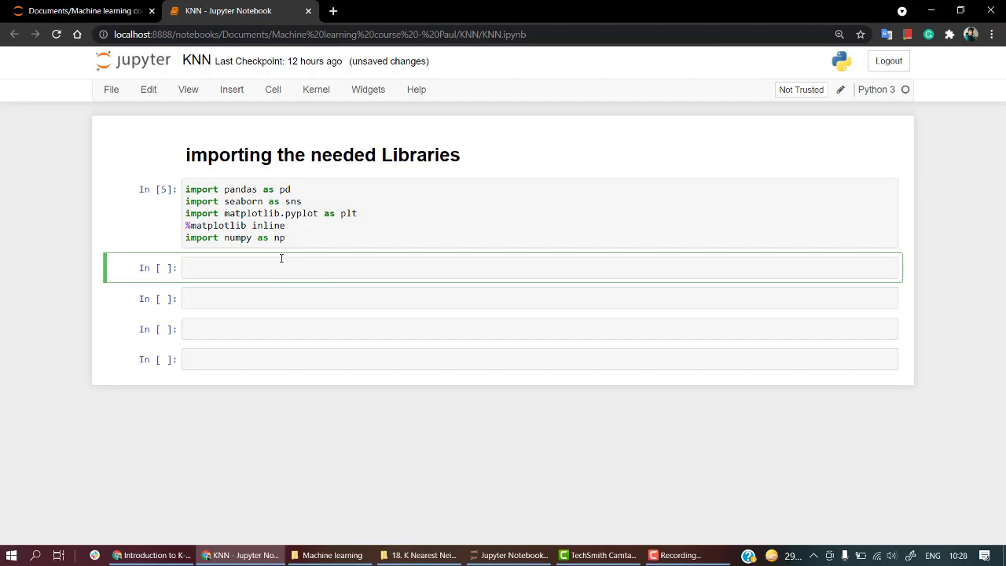
Load Data.csv into df with pd.read_csv, showing 1000 rows × 12 columns.
type("pd.r")
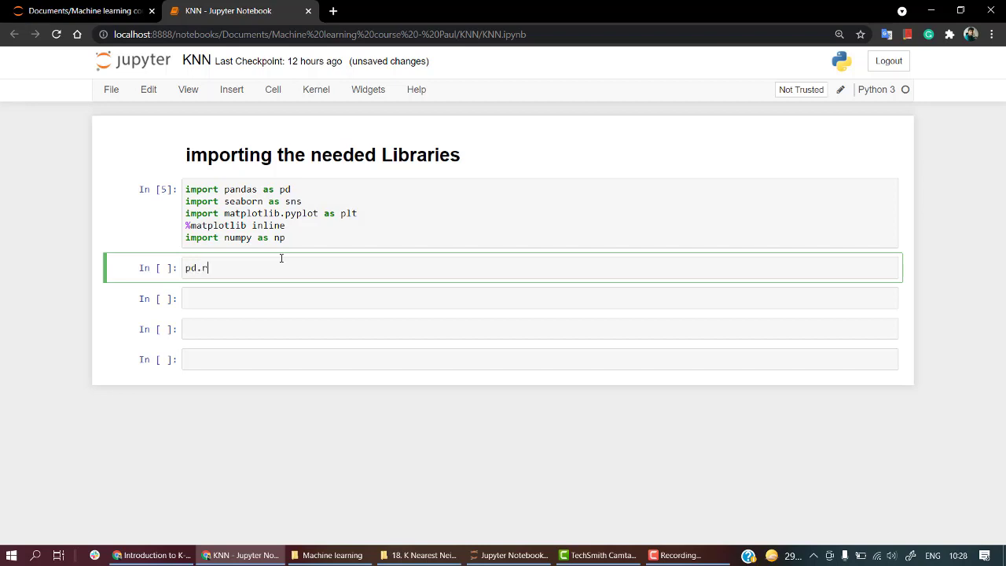
type("ead_csv")
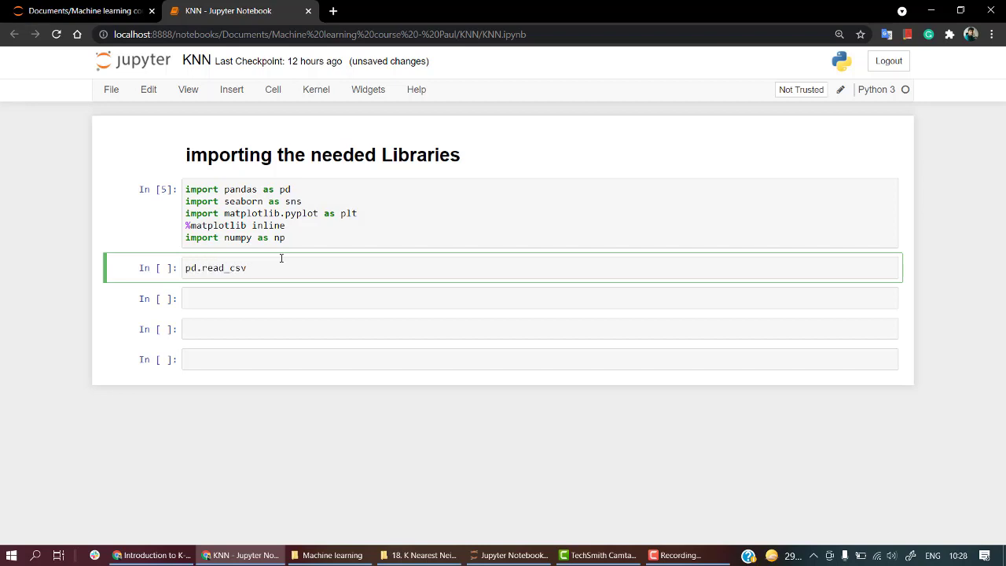
type("(Data)")
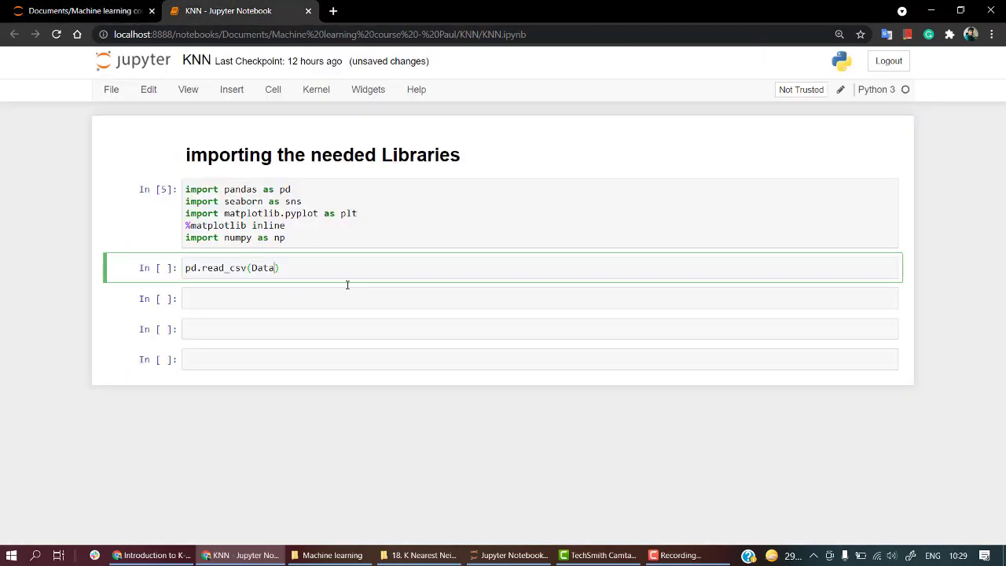
type(".csv\"")
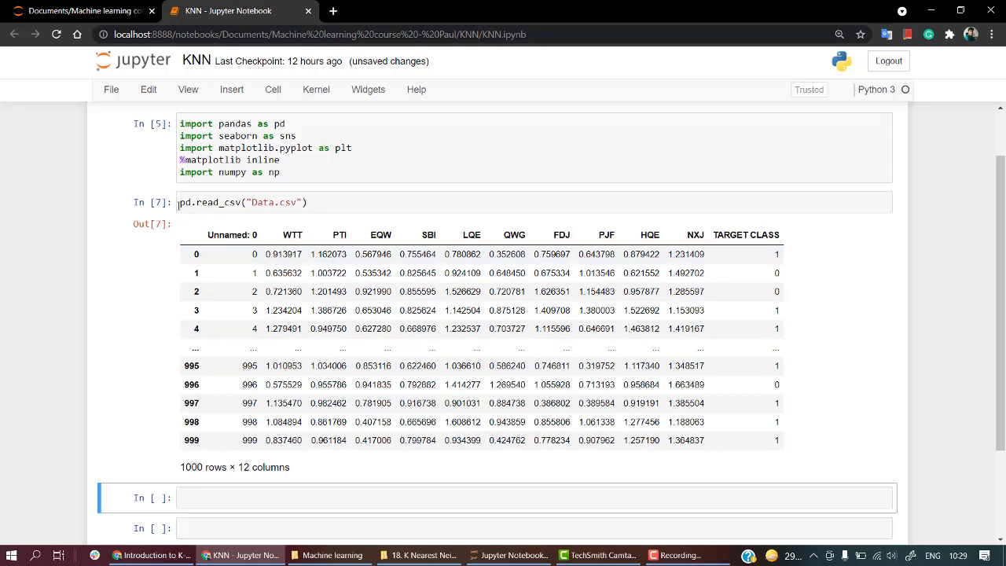
type("df =")
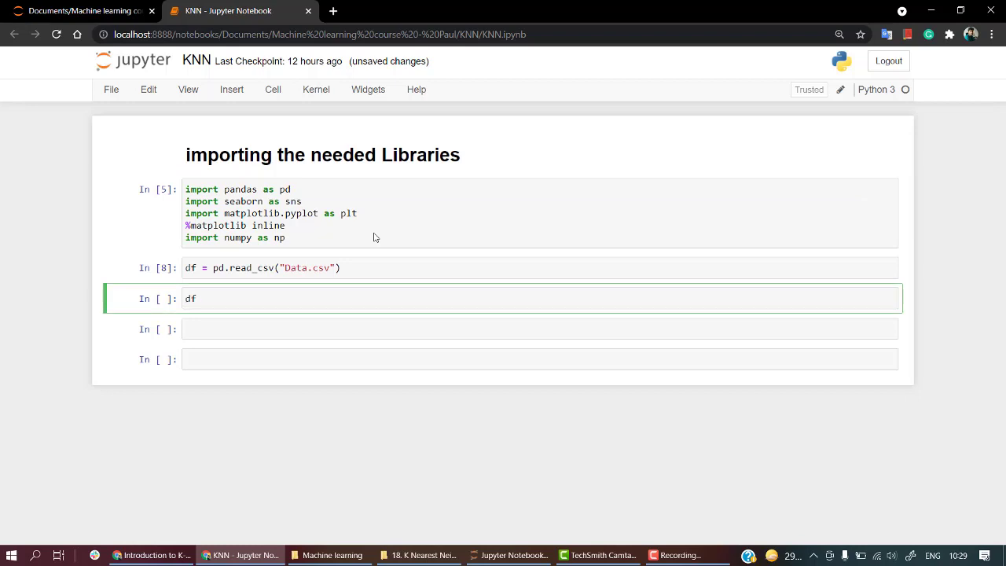
Preview the first five rows with df.head() and try dropping 'Unnamed: 0', which raises KeyError.
type(".drop(su")
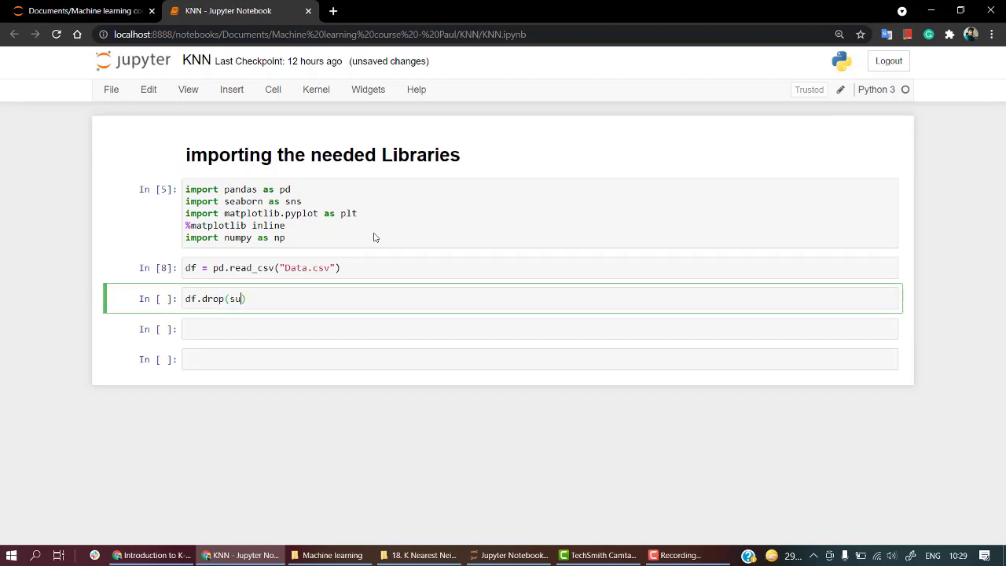
type("bset = \"")
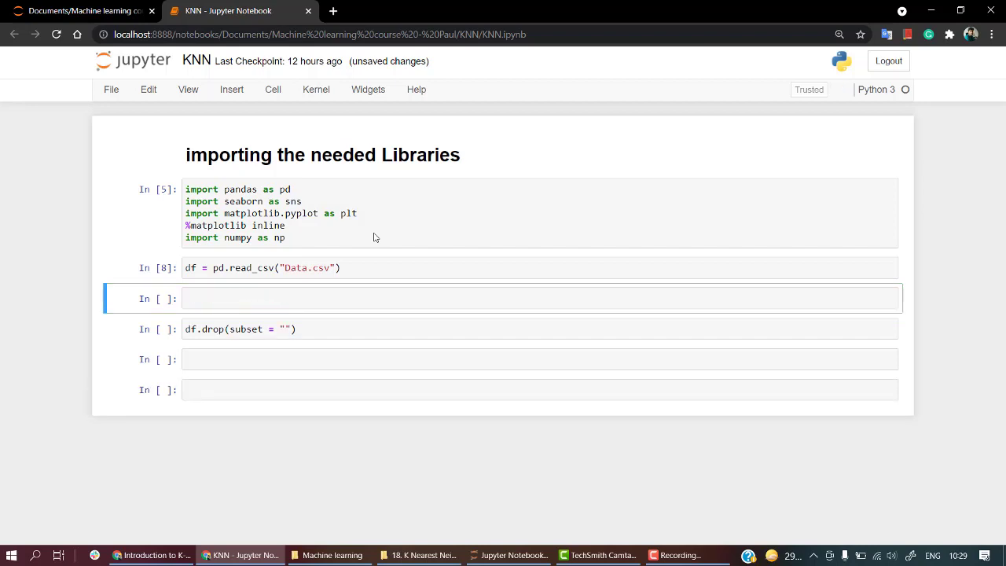
type("DF.H")
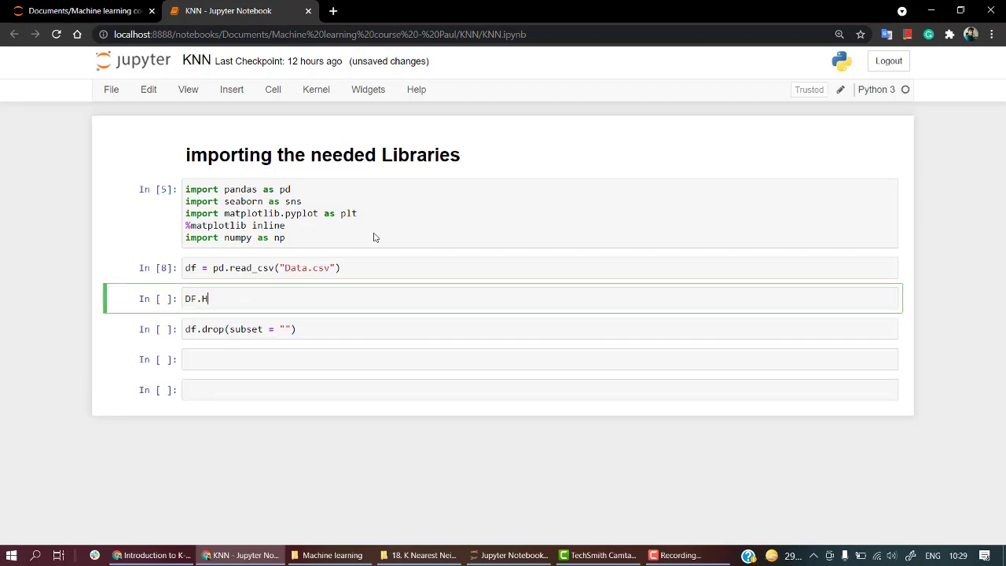
type("EAD")
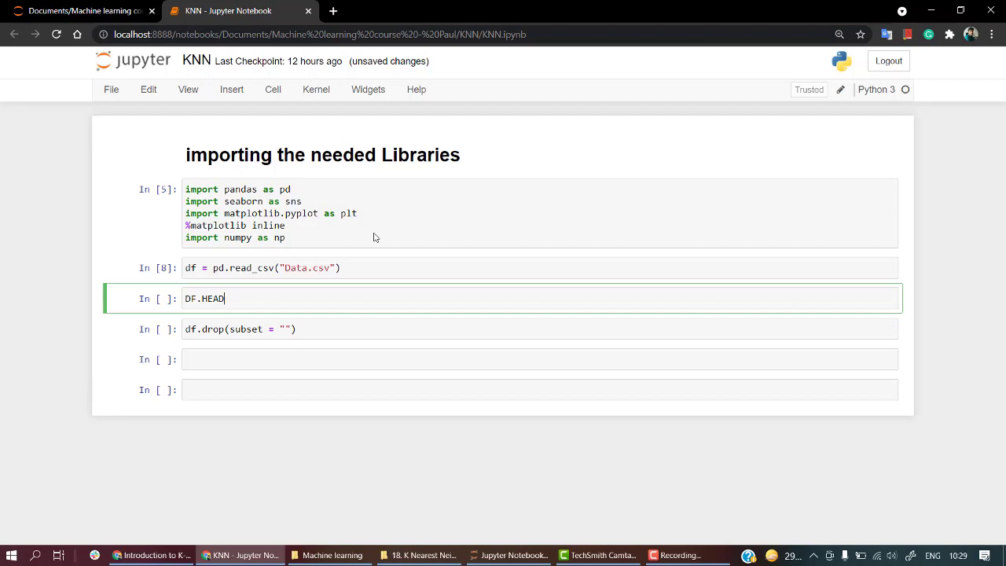
key("BackSpace")
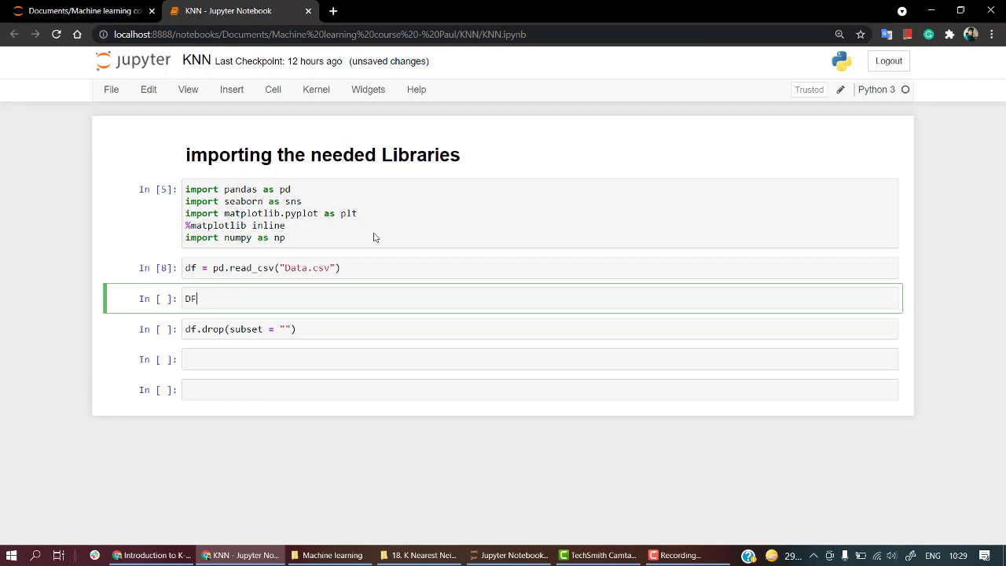
type("df.head(")
left_click(540, 329)
type("Unnamed: 0")
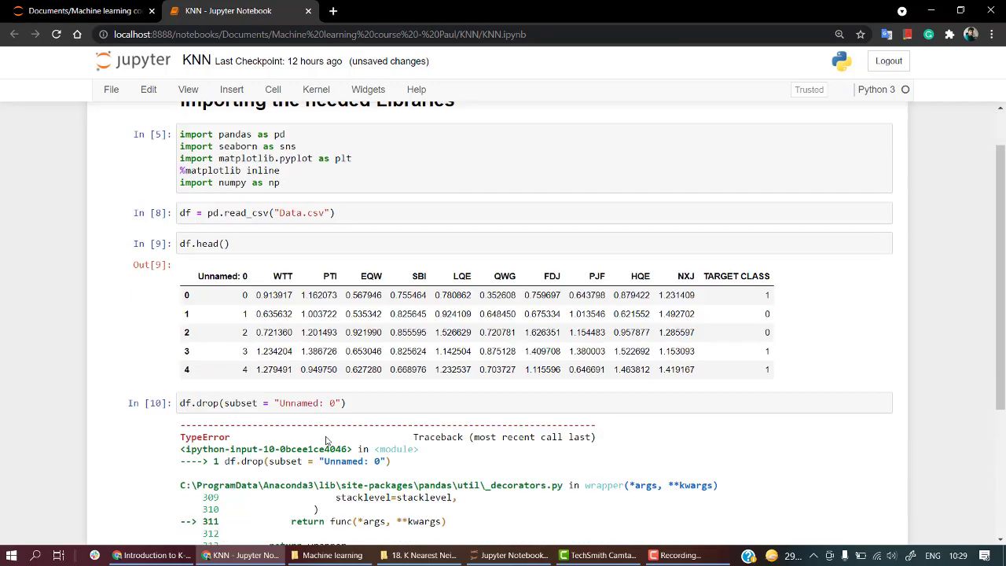
scroll("down", 3)
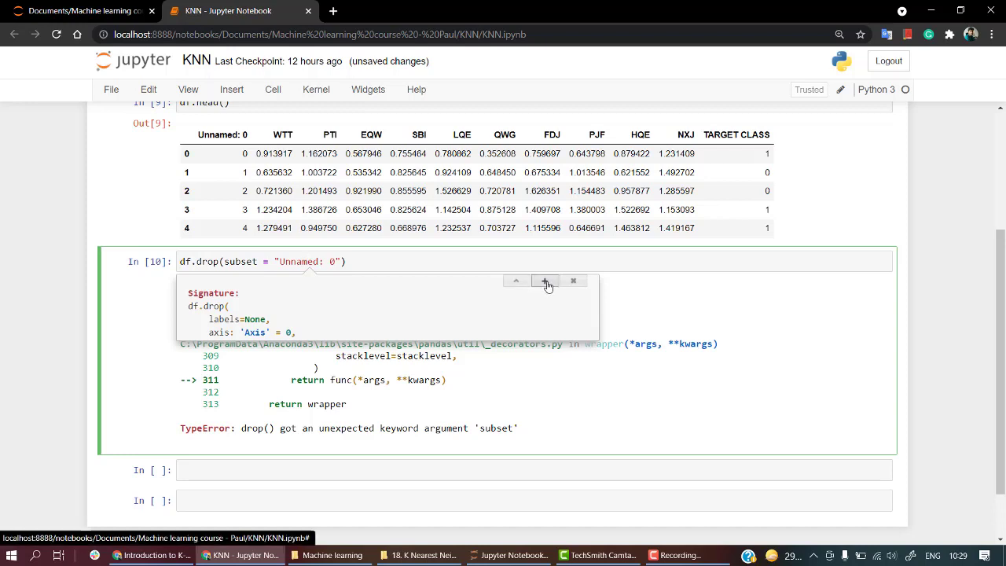
left_click(546, 281)
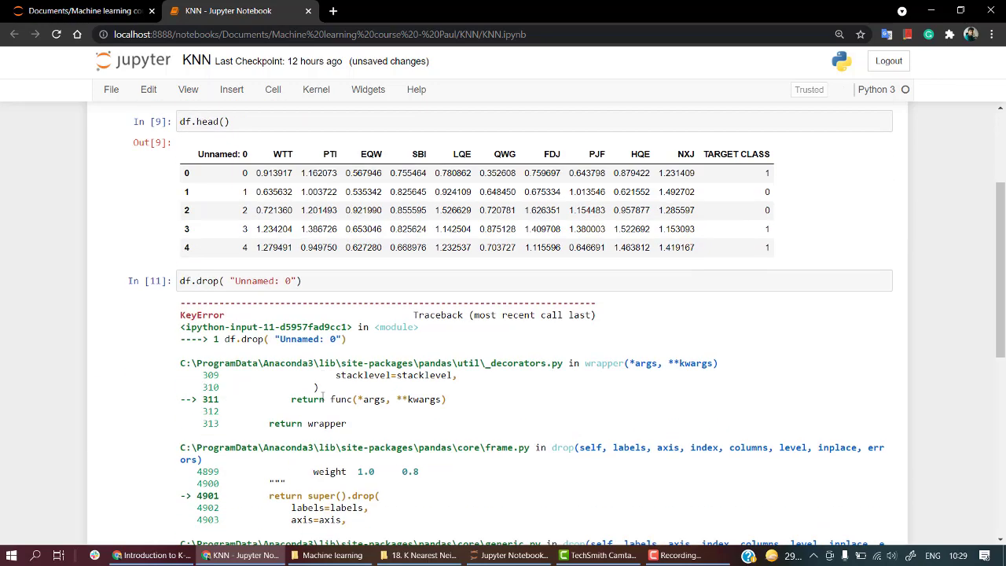
Drop 'Unnamed: 0' with axis = 1 and inplace = True, then run df.head().
type(",axi")
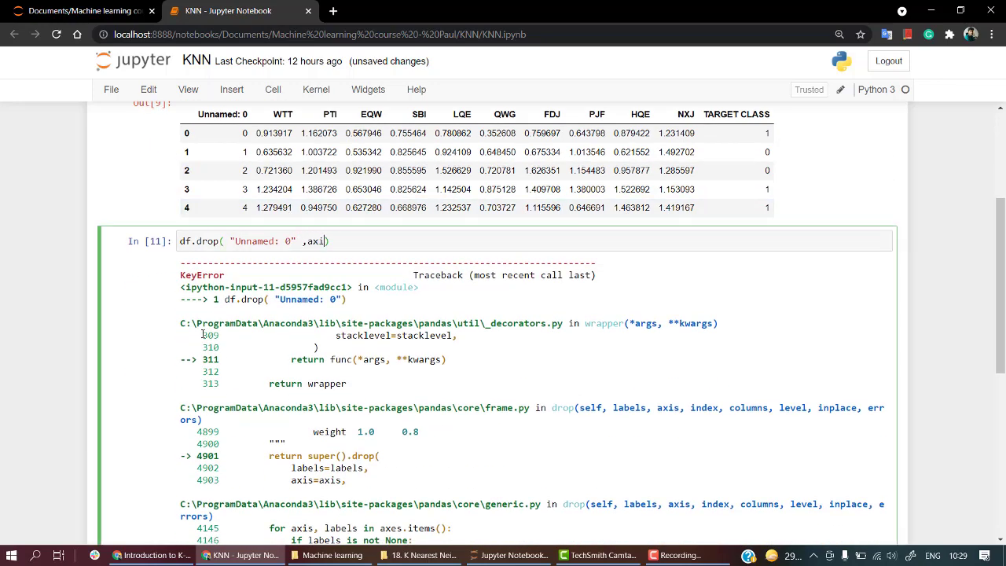
type("= 1 ,i")
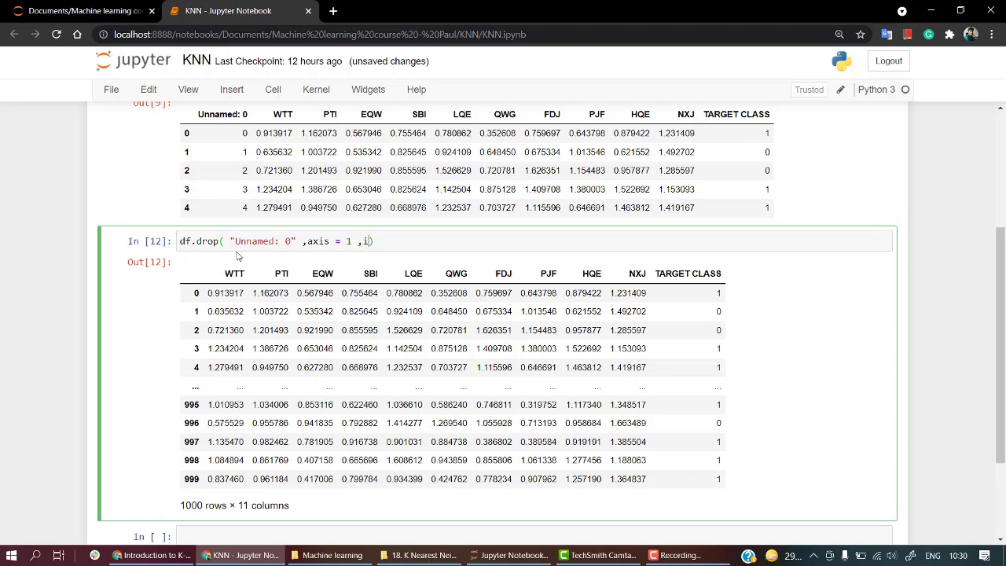
type("nplace = True")
left_click(535, 537)
type("d")
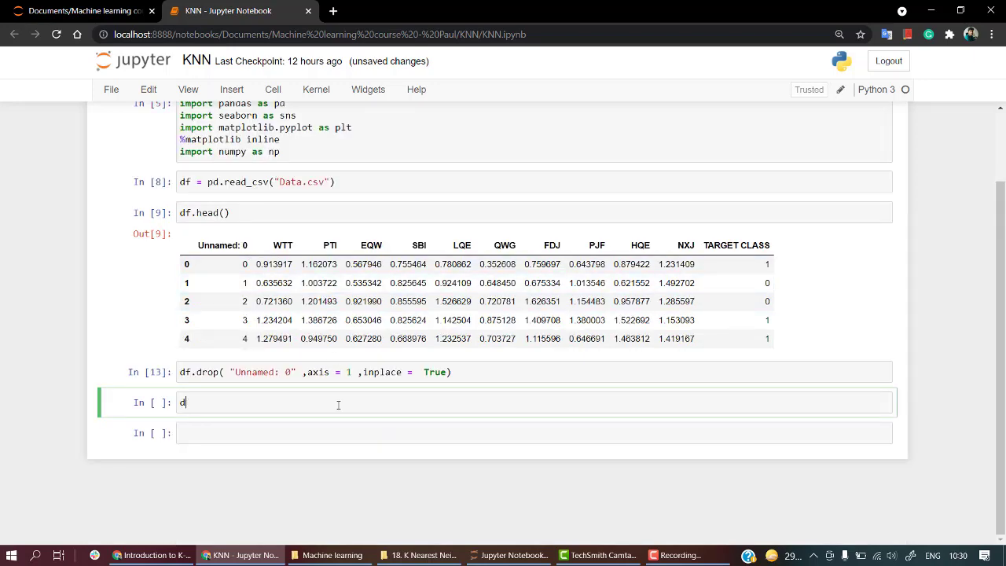
type("f.head")
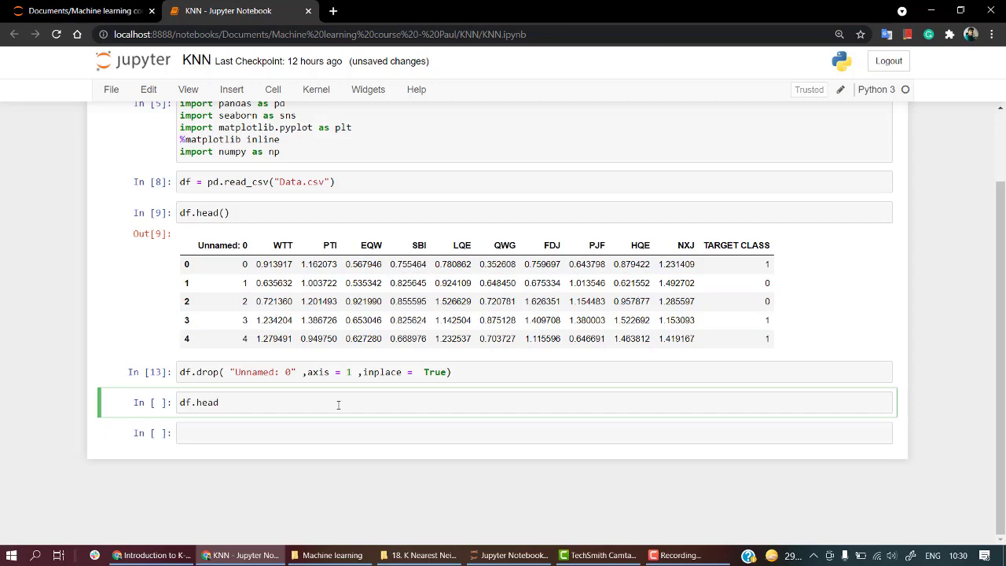
key("shift+enter")
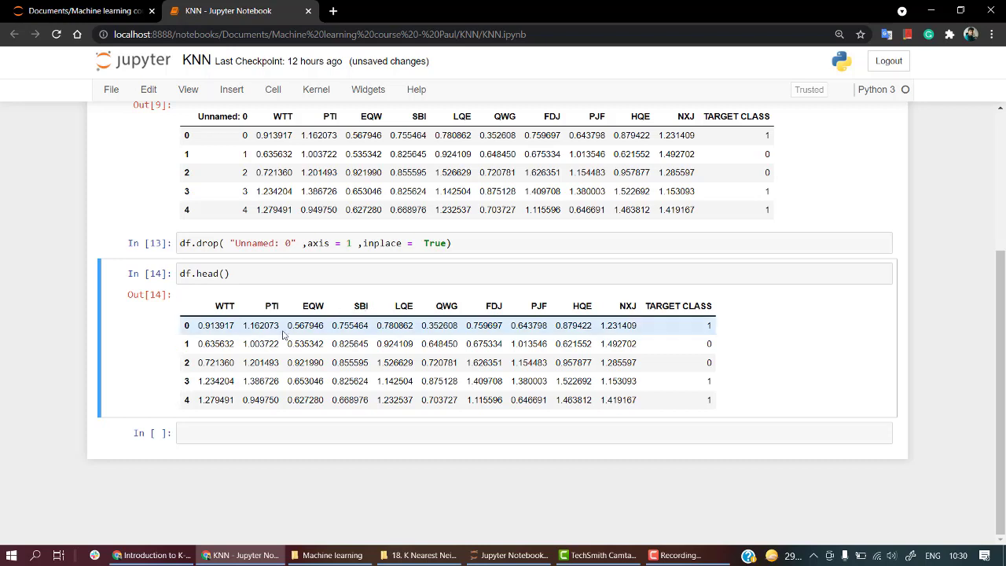
mouse_move(382, 320)
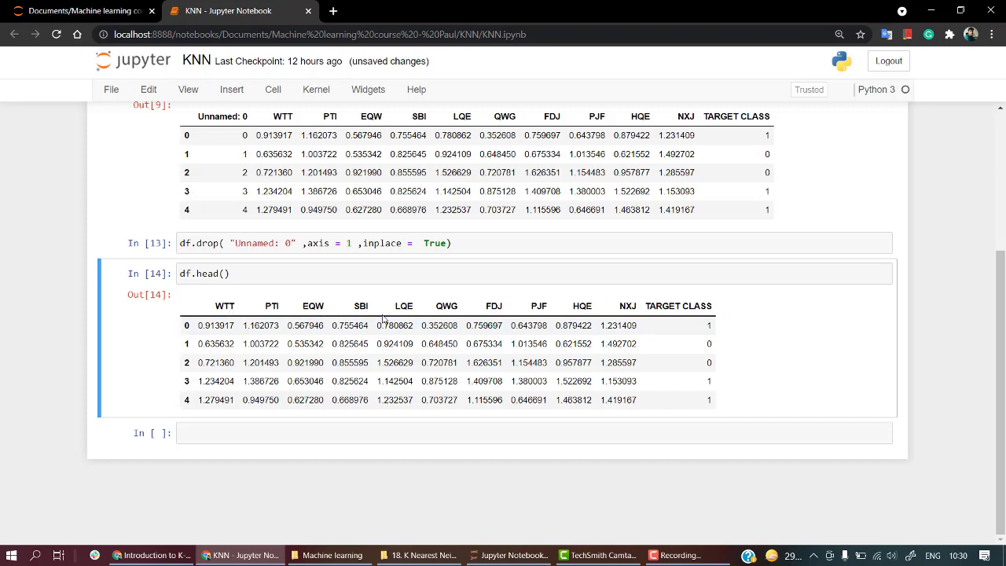
mouse_move(216, 313)
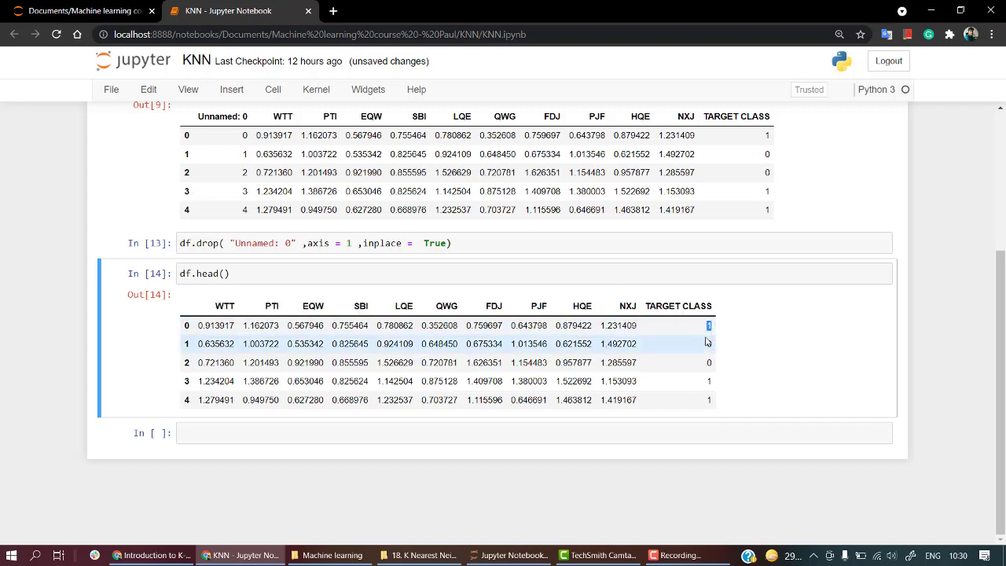
mouse_move(711, 372)
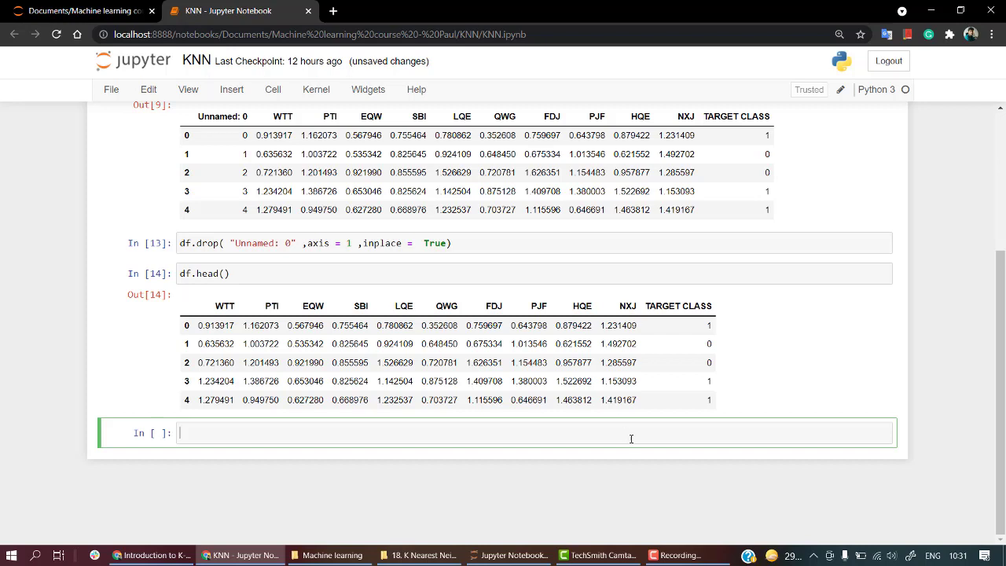
Add an 'EDA' heading and run df['TARGET CLASS'].unique(), returning array([1, 0]).
left_click(687, 555)
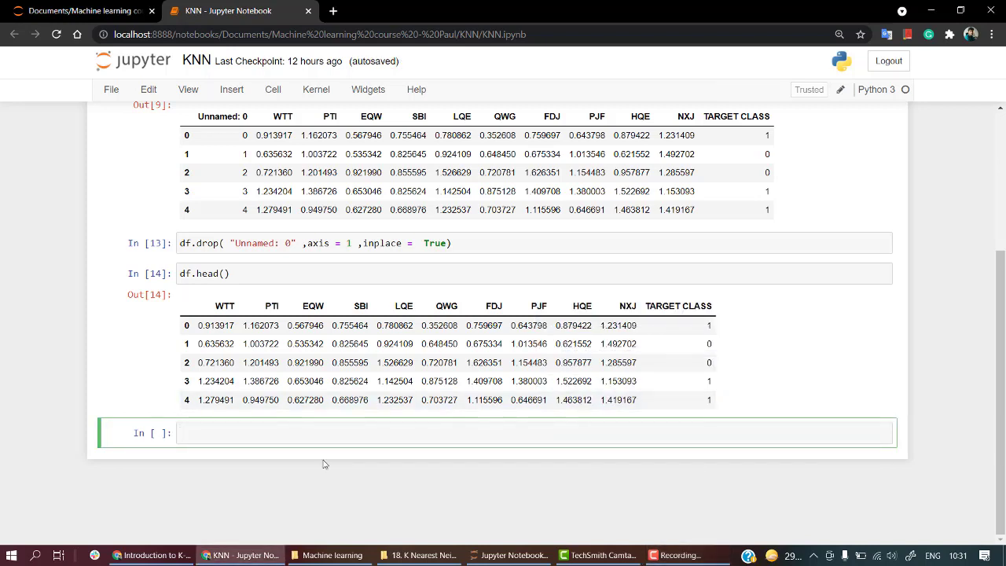
type("df[]")
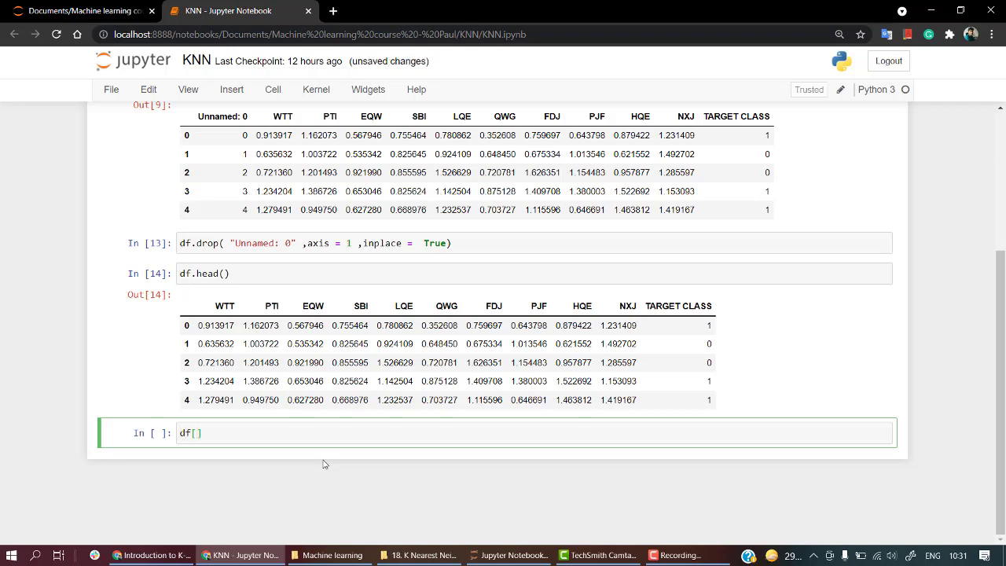
type("'Target'")
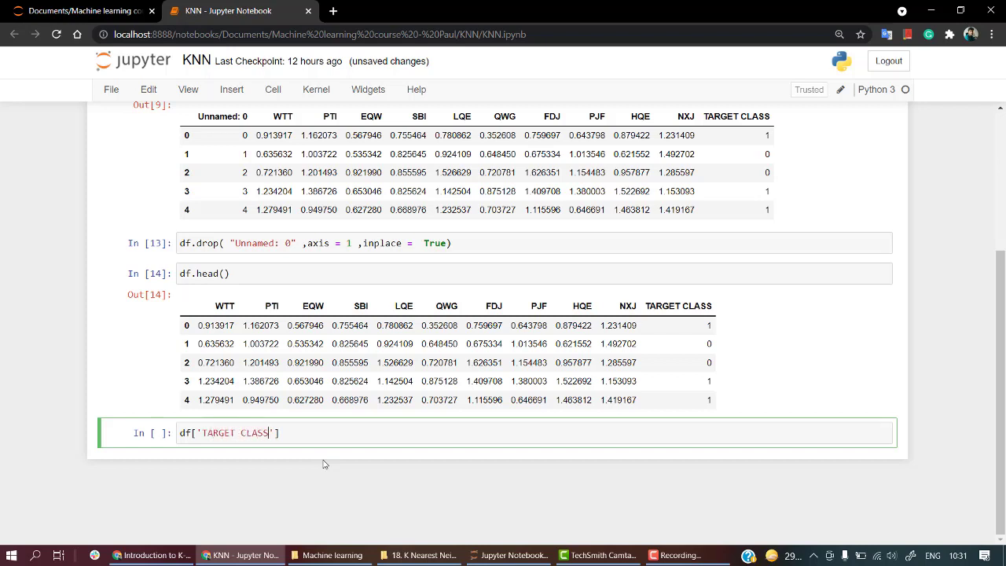
type(".un")
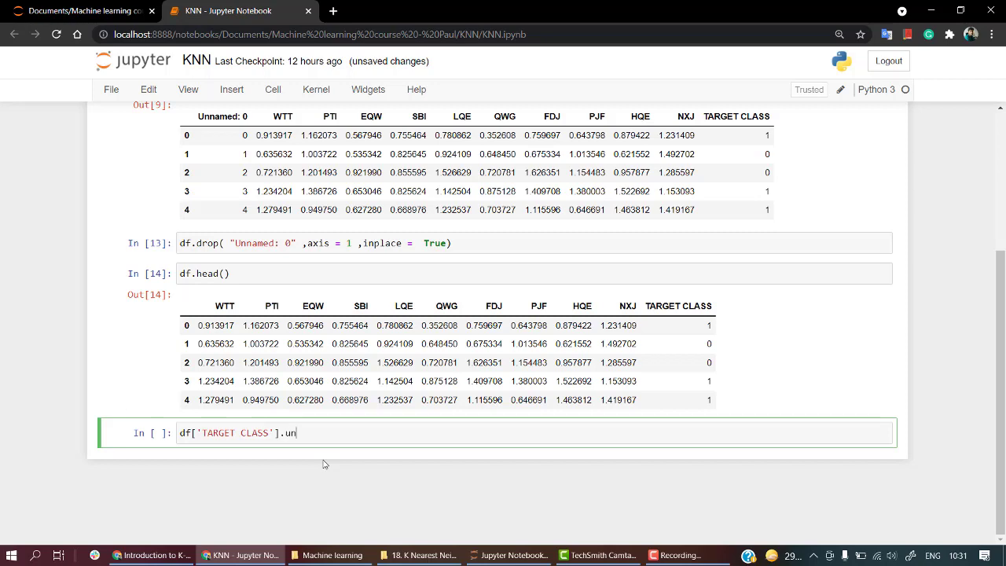
type("ique(")
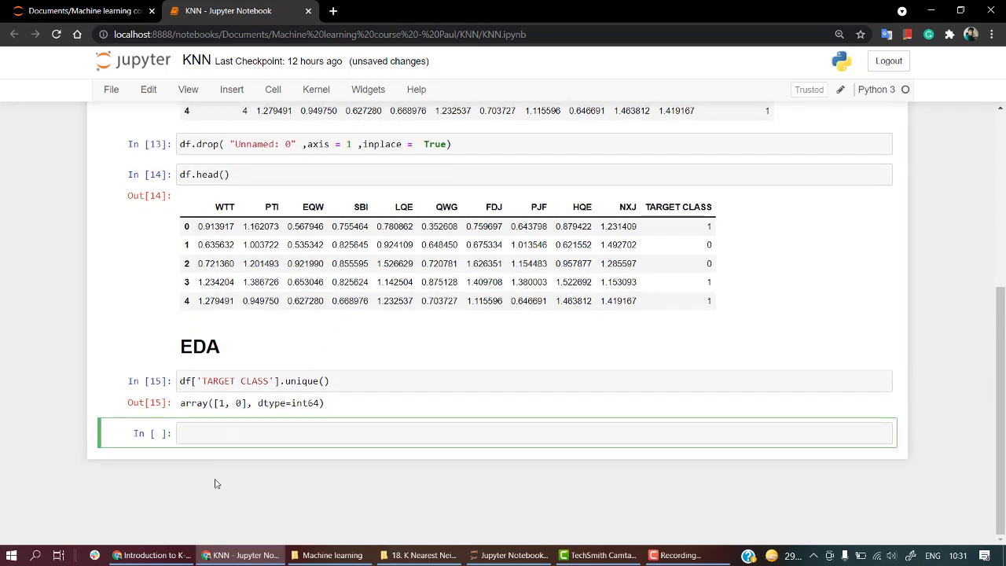
mouse_move(242, 415)
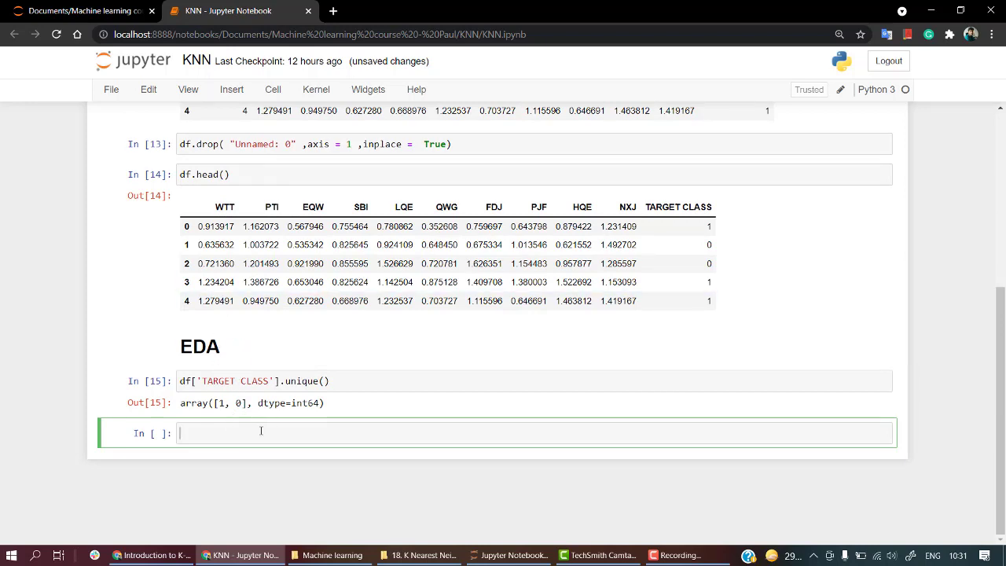
Run df.info() and df.describe() to show column info and summary statistics.
type("df")
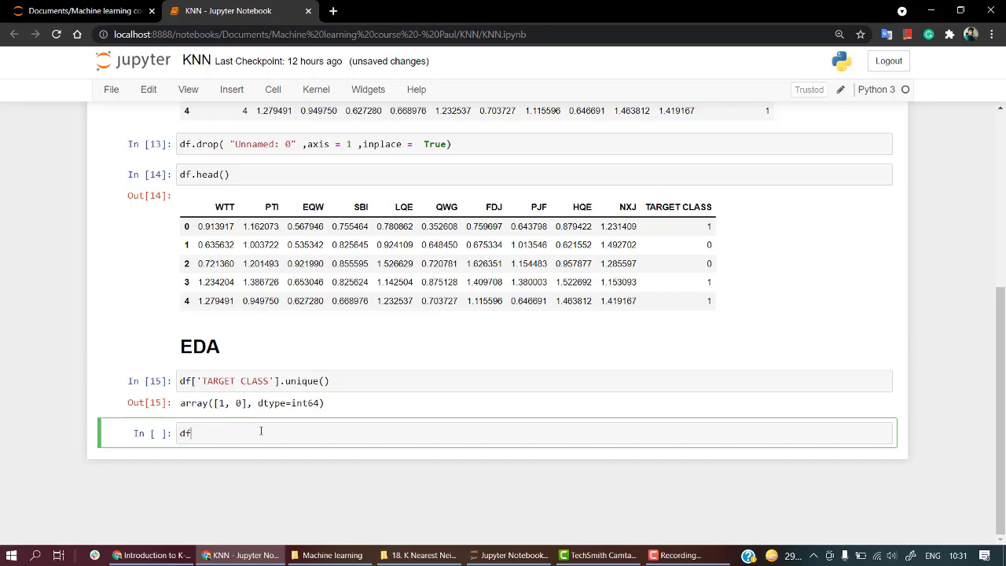
key("shift+enter")
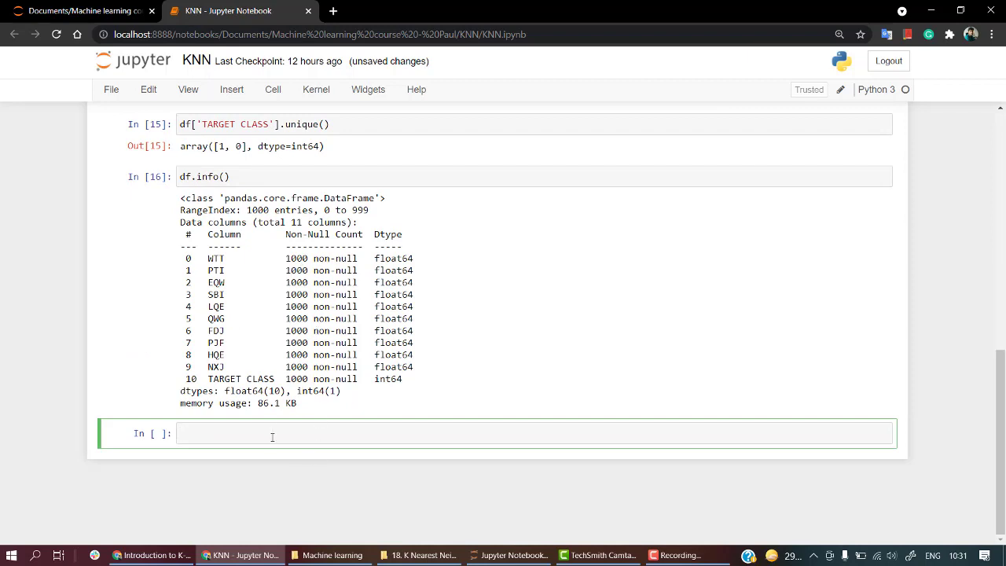
type("d")
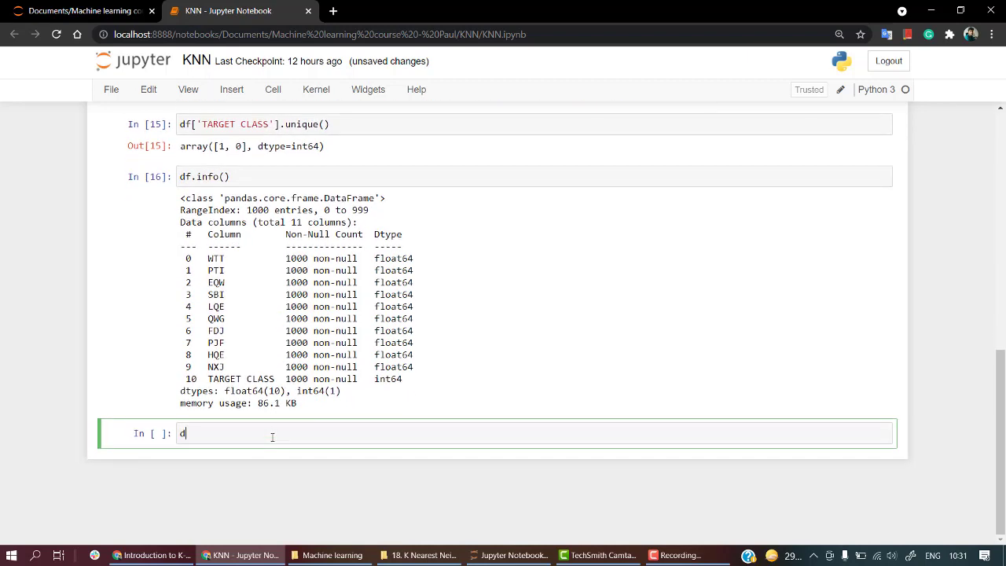
type("f.des")
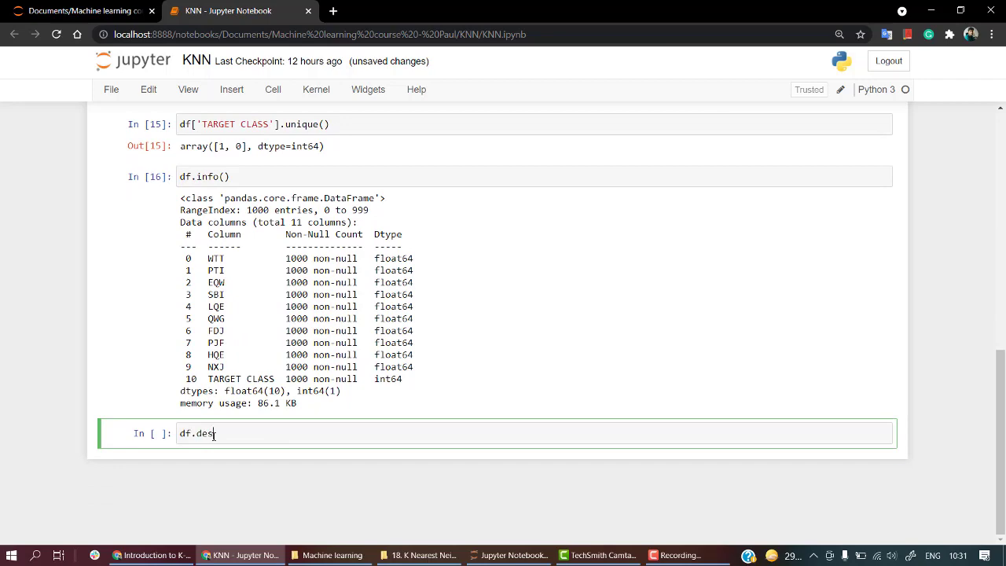
type("cribe()")
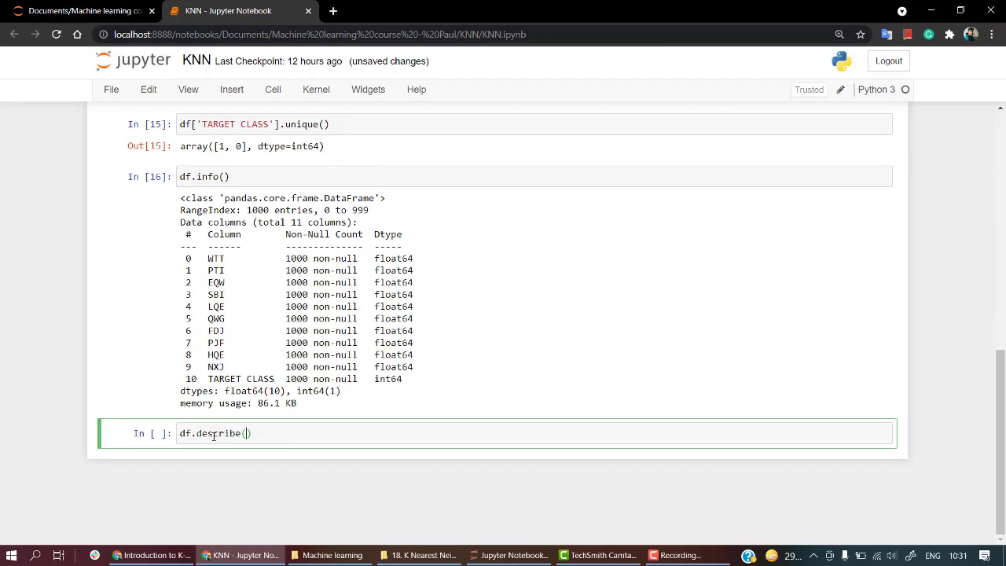
key("Shift+Return")
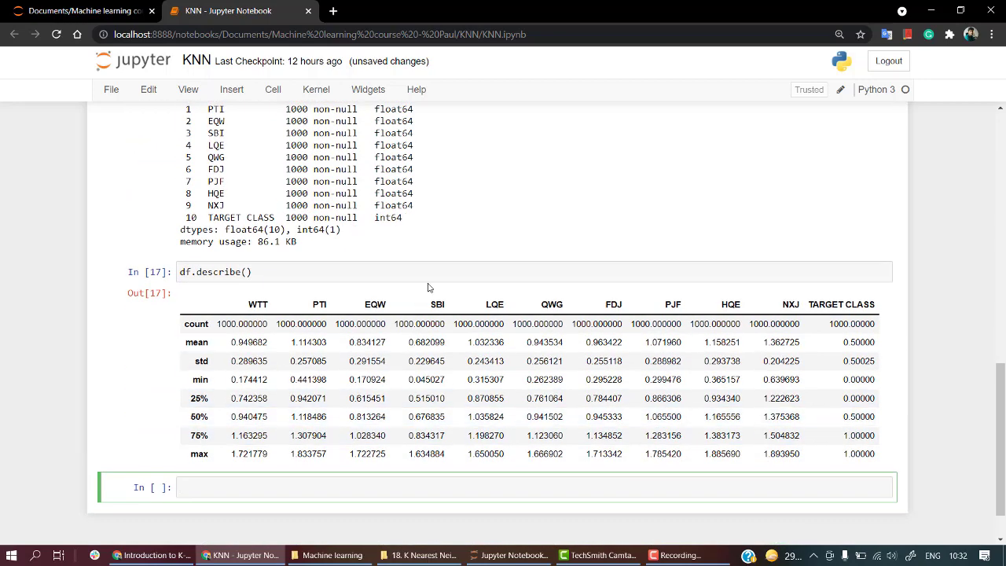
Scroll through the describe output and the new five-row df.head() preview.
scroll("down", 3)
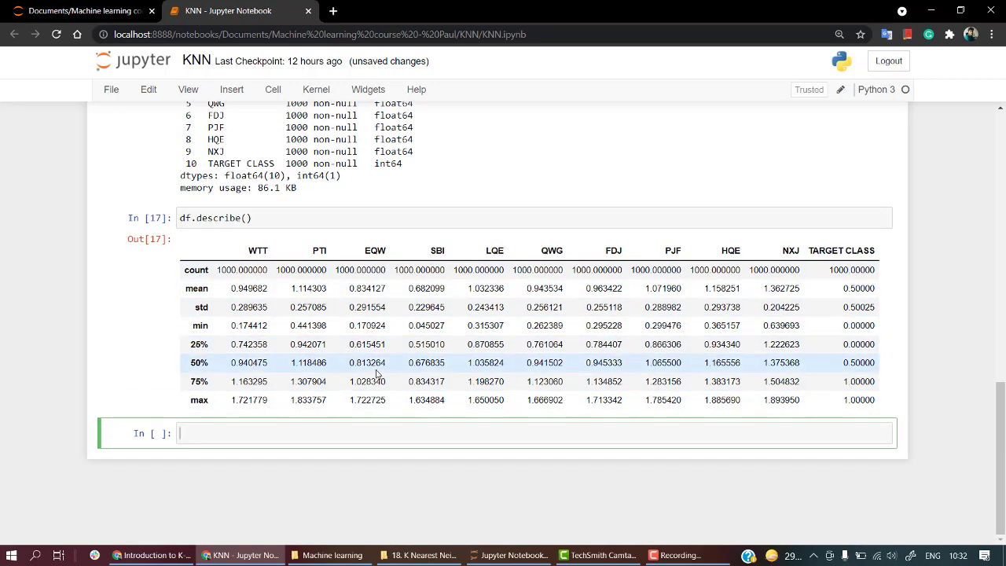
mouse_move(572, 367)
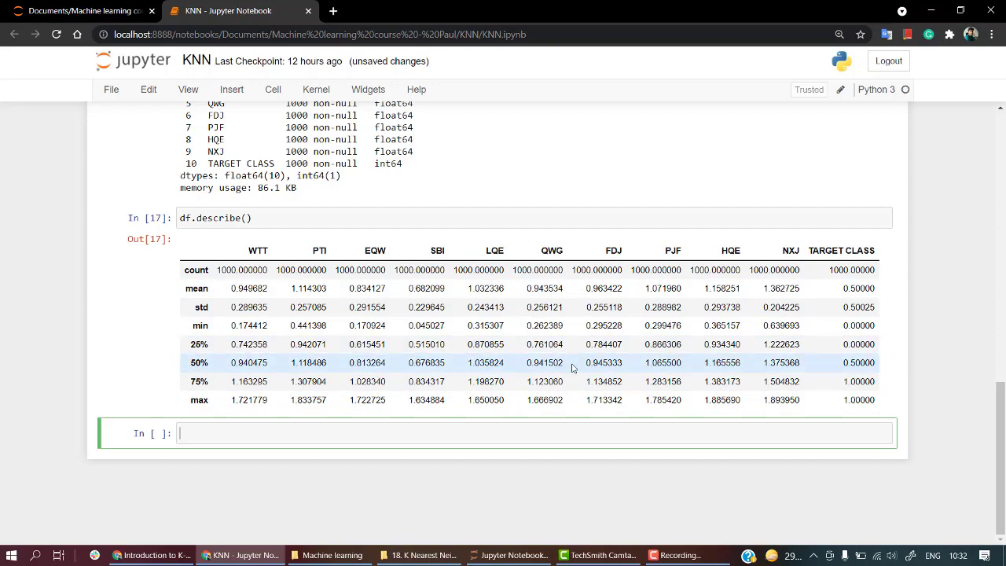
scroll("up", 3)
type("df.head()")
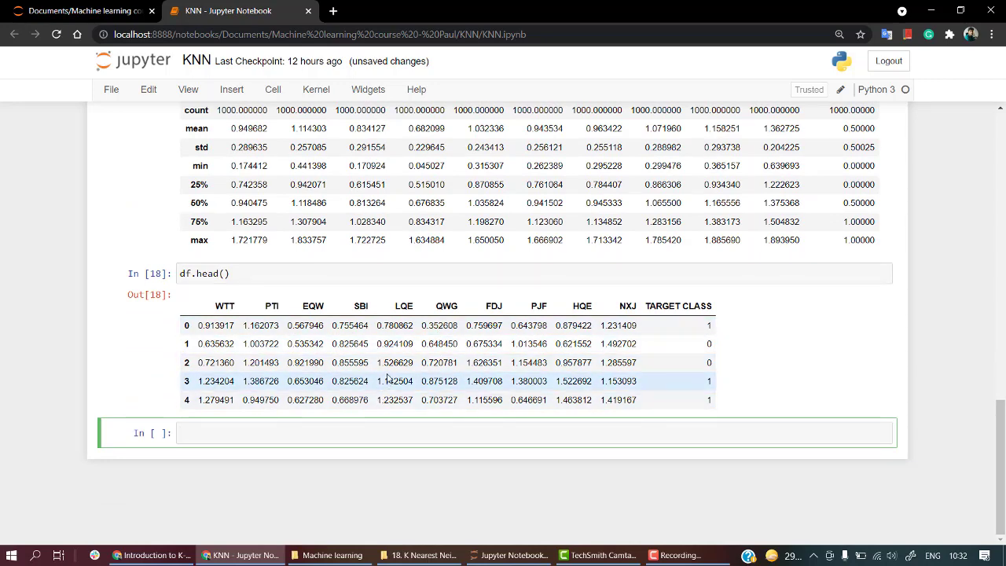
scroll("up", 3)
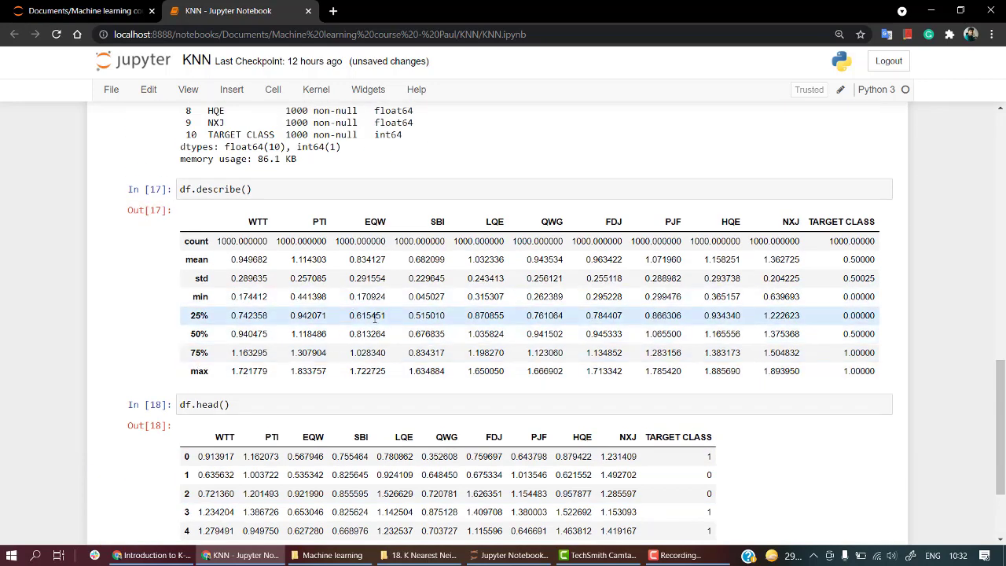
mouse_move(383, 296)
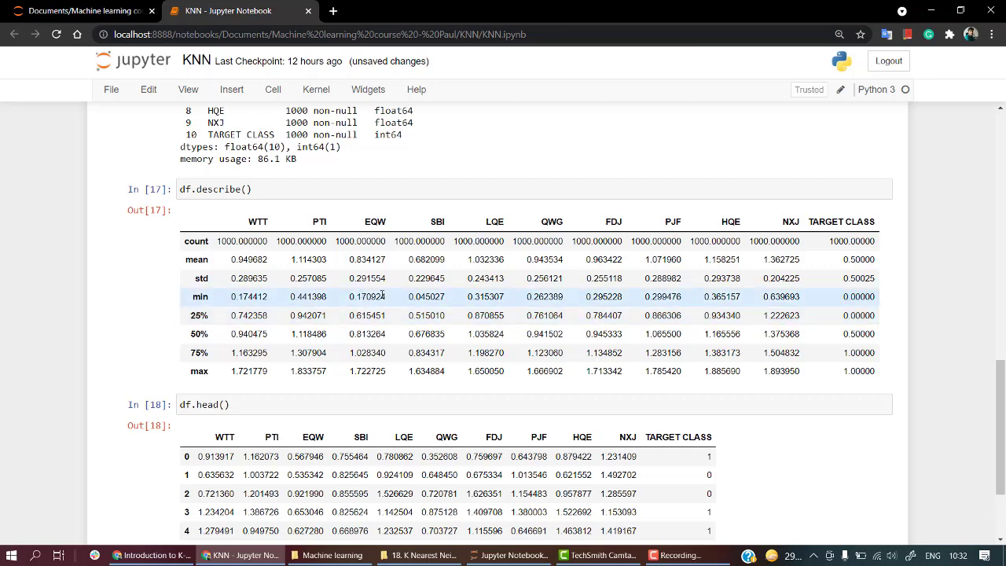